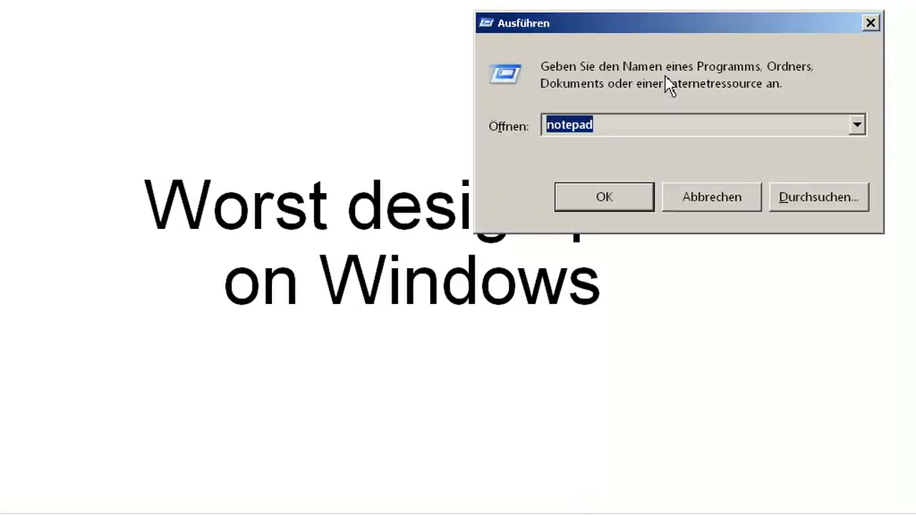
Step: Enter the made-up program name 'asdfsasdfa' in place of notepad
type("asdfsasdfa")
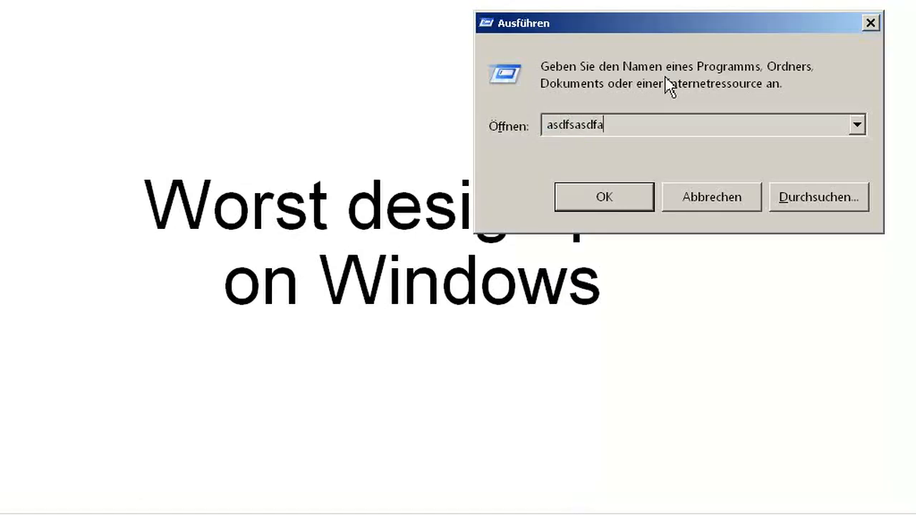
Step: Run the nonexistent name so the 'could not be found' error dialog appears
left_click(603, 198)
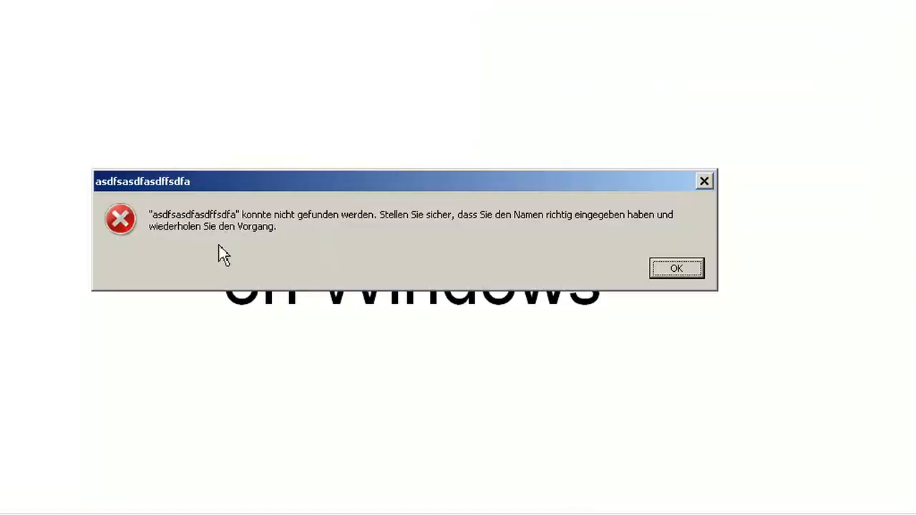
mouse_move(186, 229)
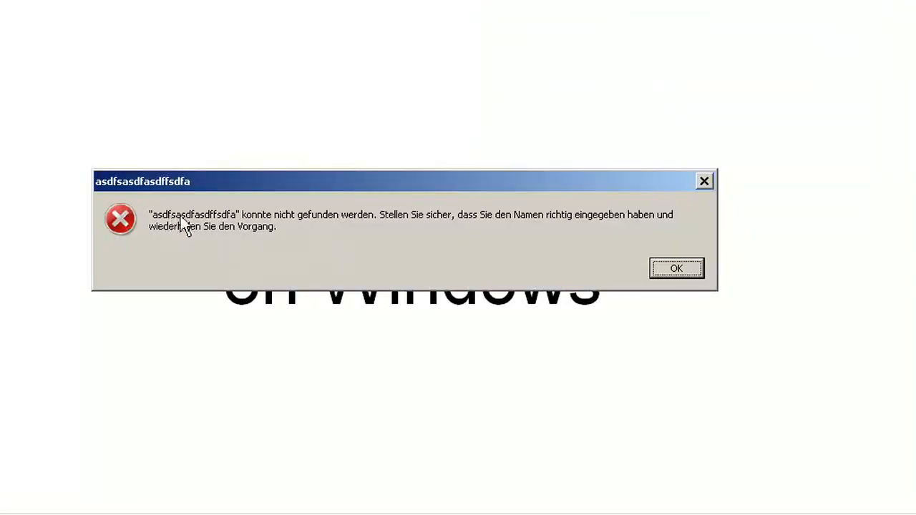
mouse_move(238, 229)
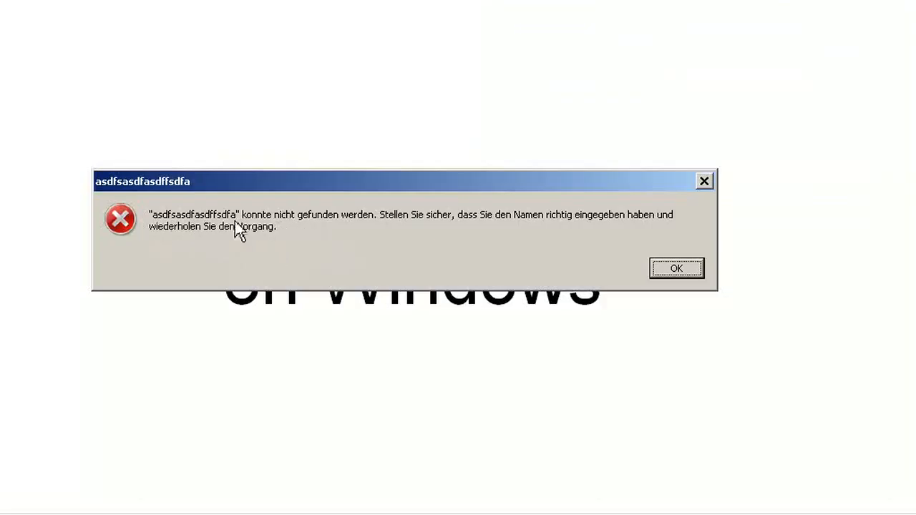
mouse_move(312, 228)
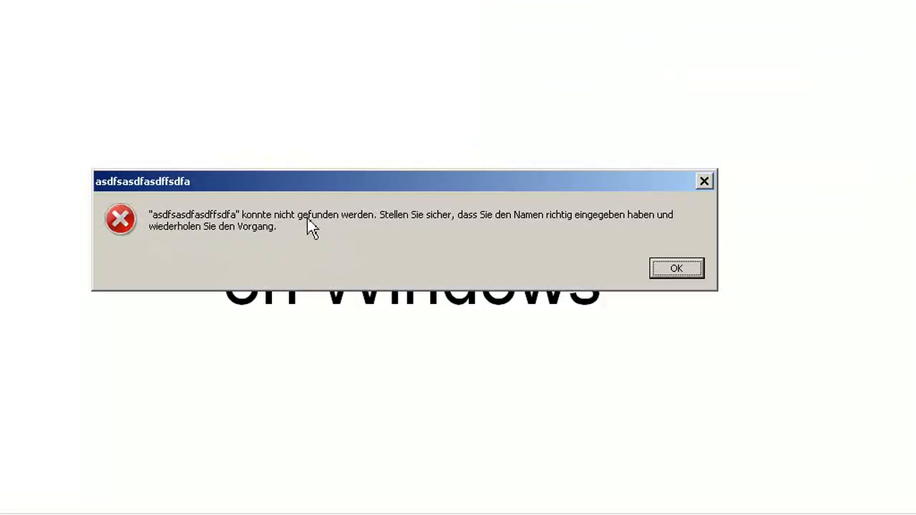
mouse_move(208, 241)
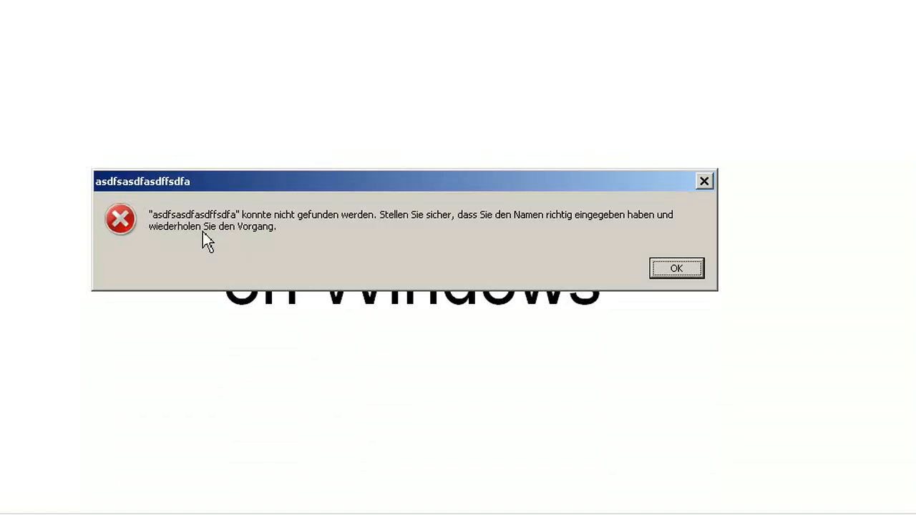
mouse_move(269, 242)
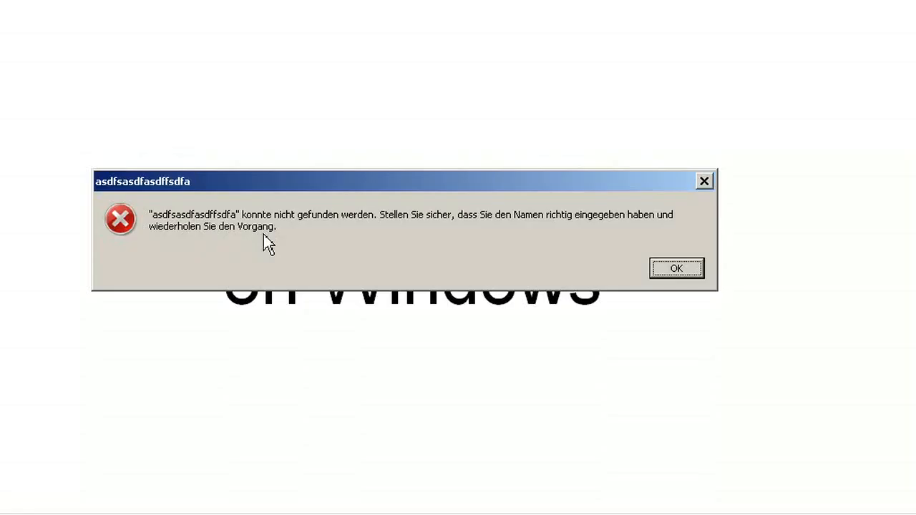
mouse_move(274, 263)
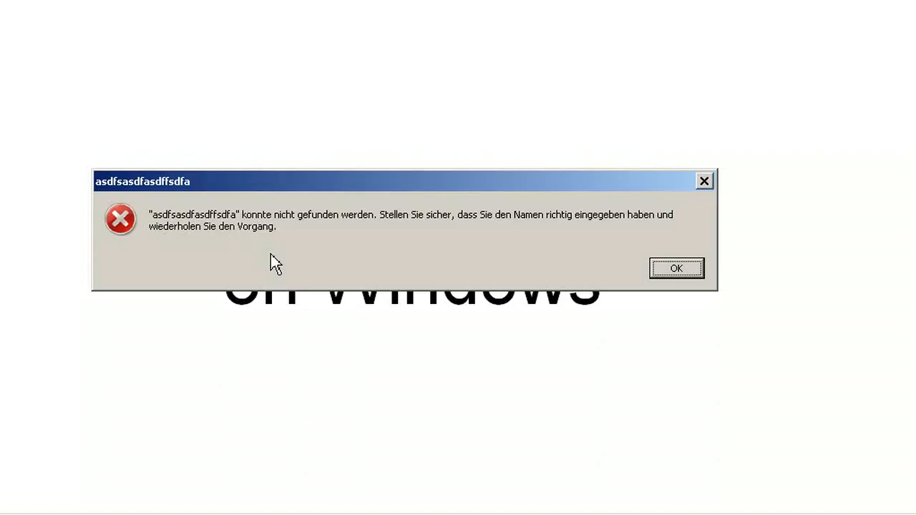
mouse_move(367, 234)
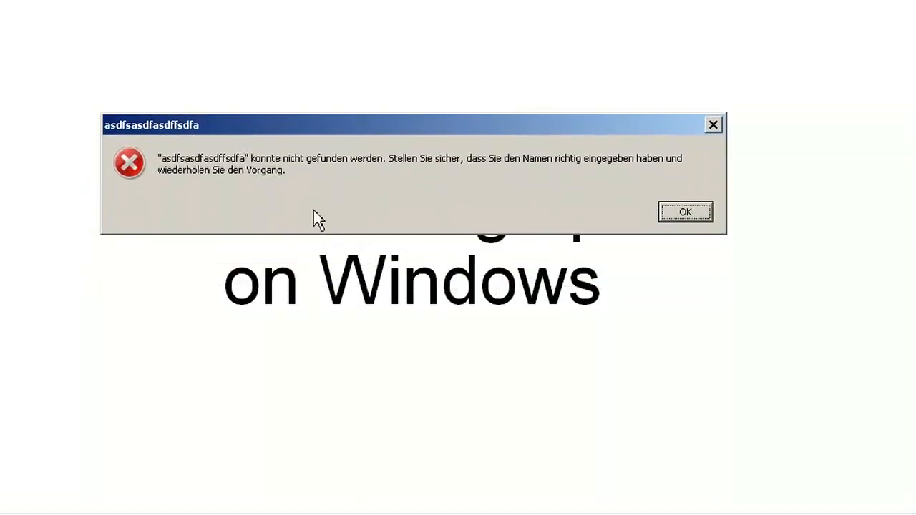
mouse_move(673, 222)
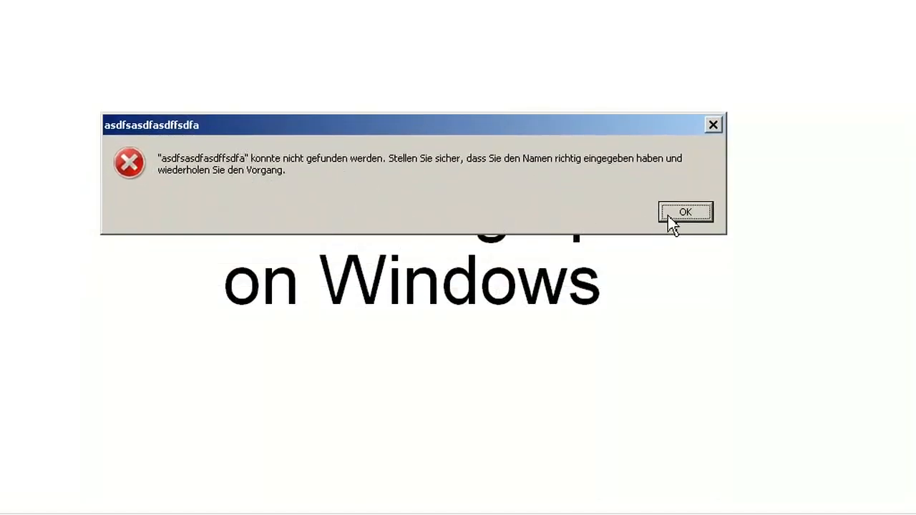
Step: Dismiss the not-found error, returning to Run with the made-up name still entered
left_click(684, 212)
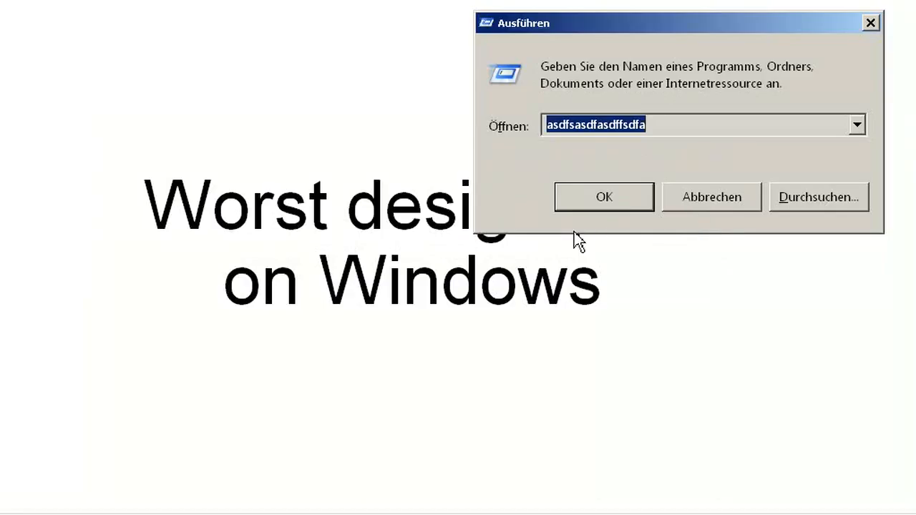